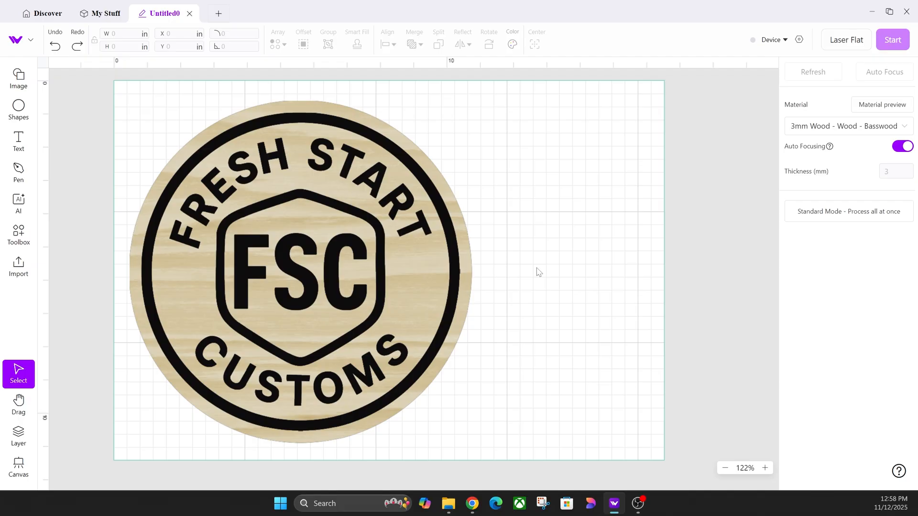
{"action": "mouse_move", "coordinate": [548, 274]}
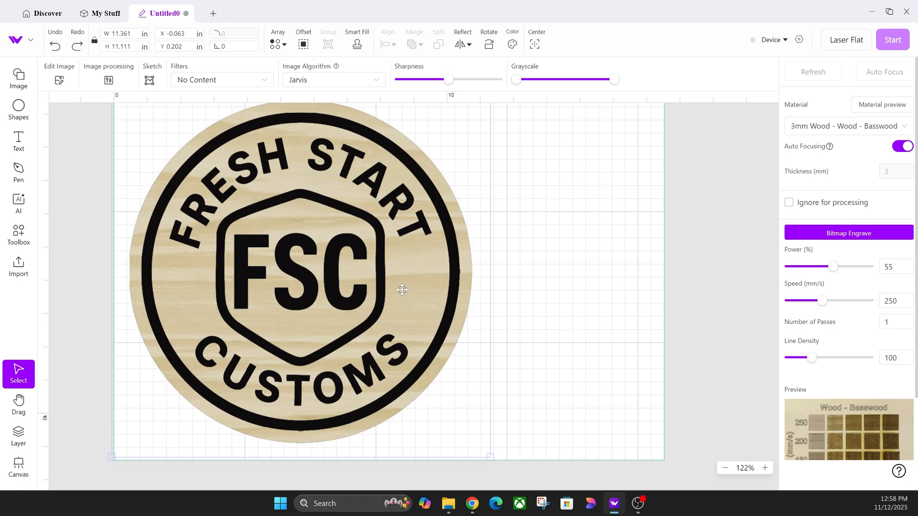
{"action": "mouse_move", "coordinate": [468, 198]}
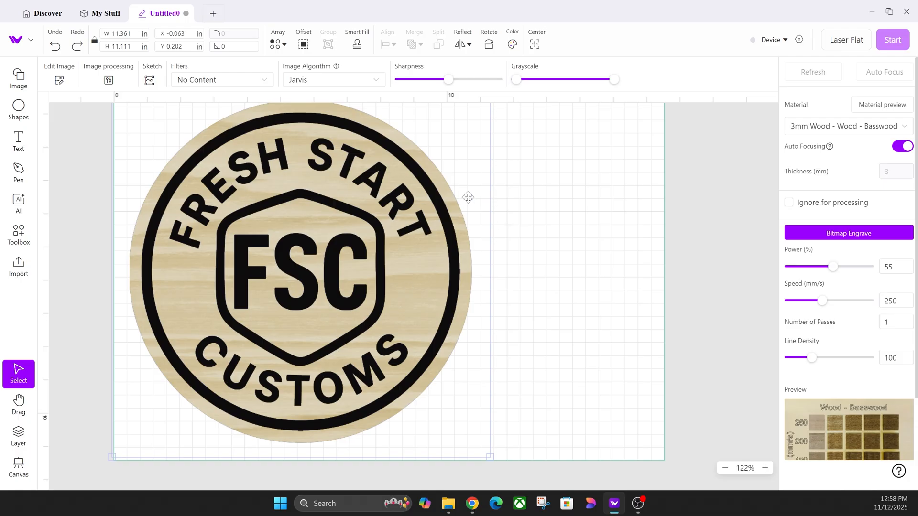
{"action": "mouse_move", "coordinate": [388, 171]}
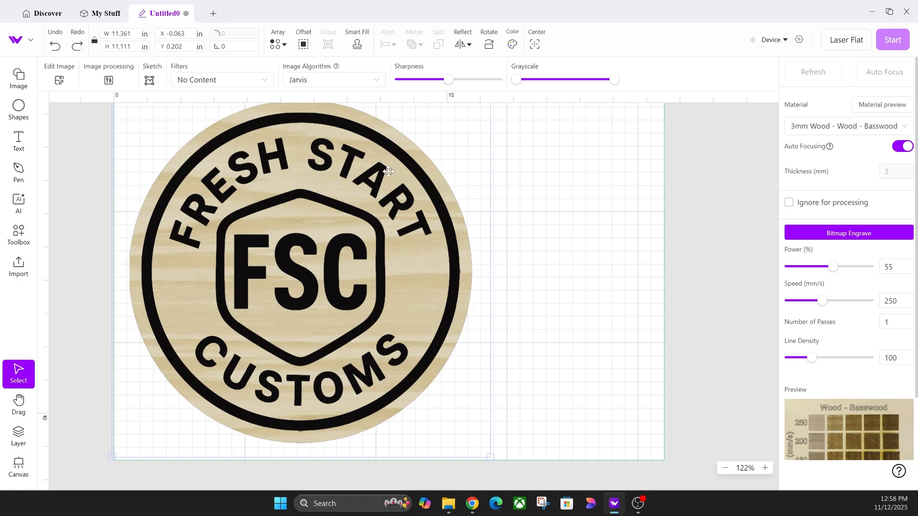
{"action": "mouse_move", "coordinate": [448, 323]}
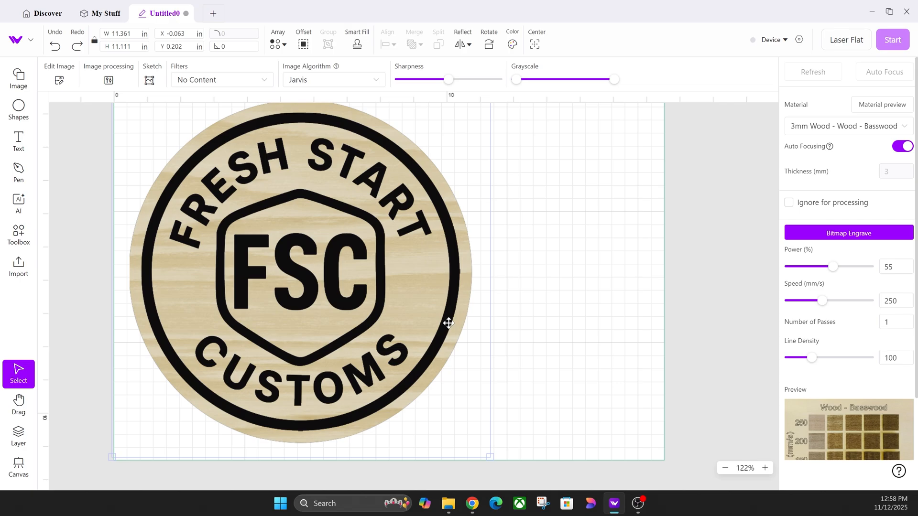
{"action": "mouse_move", "coordinate": [448, 320]}
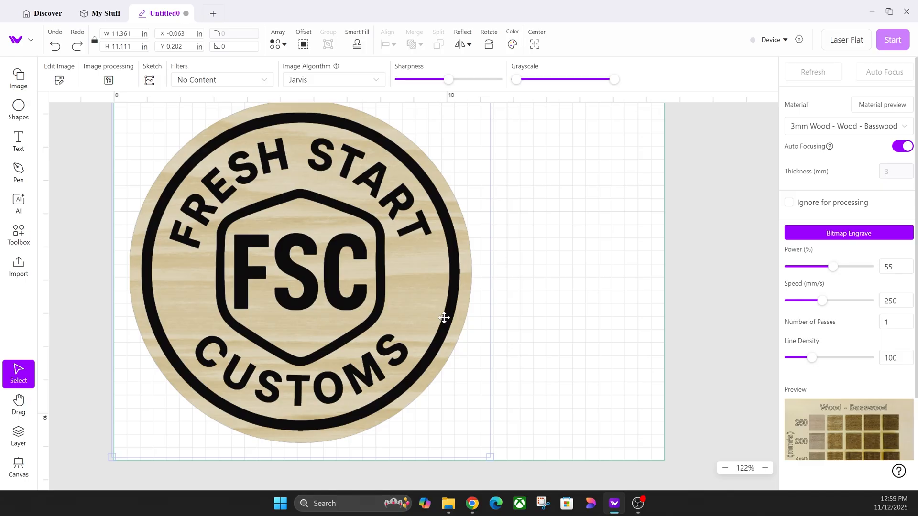
{"action": "mouse_move", "coordinate": [392, 300]}
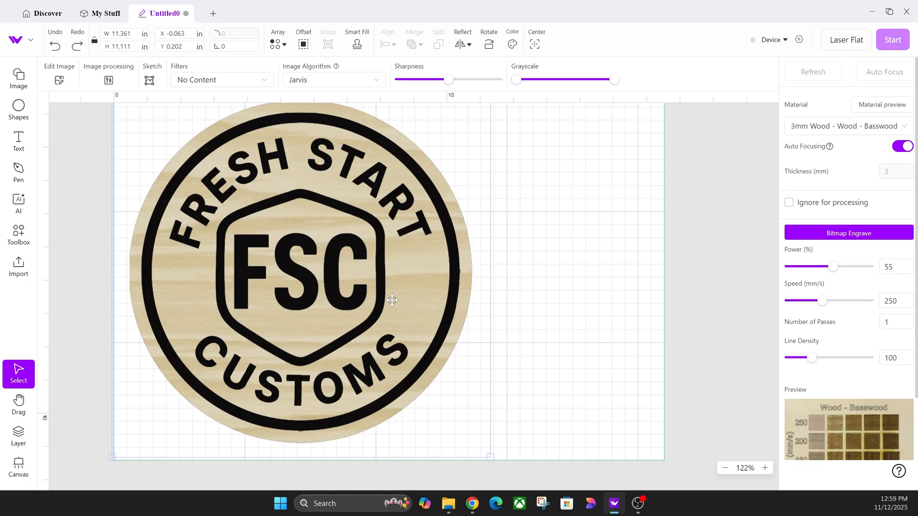
{"action": "mouse_move", "coordinate": [320, 202]}
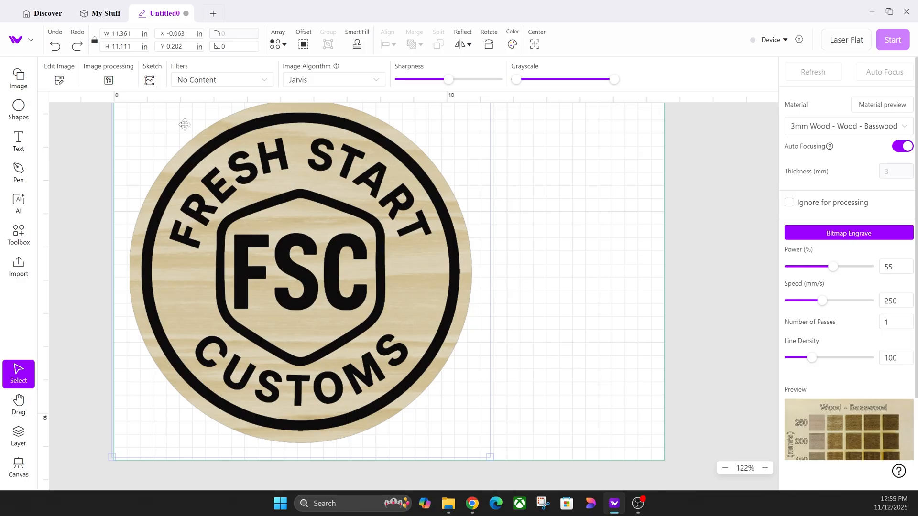
{"action": "mouse_move", "coordinate": [327, 216]}
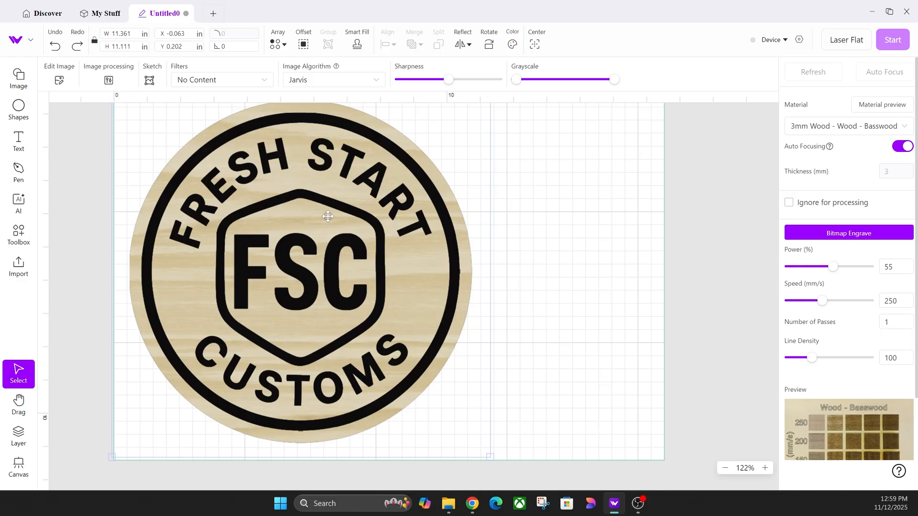
- Drag the imported FSC logo image slightly to the right on the canvas
{"action": "left_click_drag", "start_coordinate": [328, 215], "coordinate": [344, 219]}
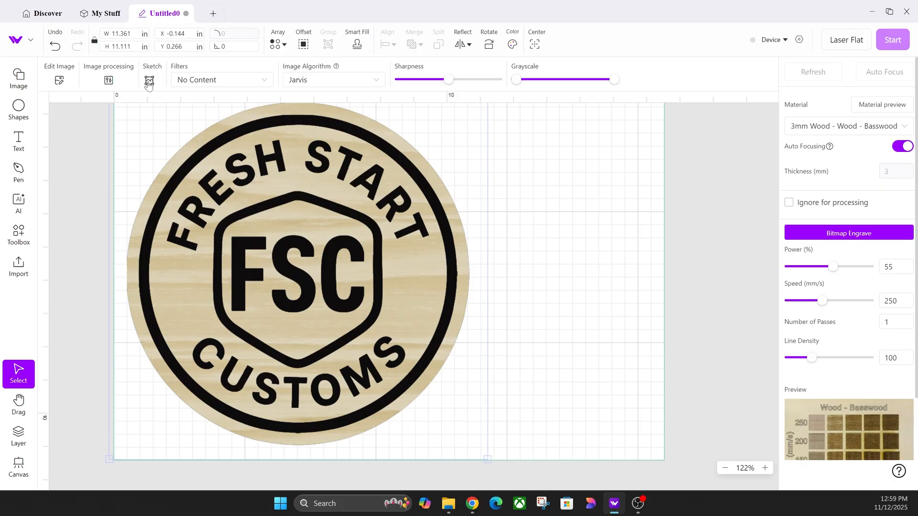
- Trace the FSC logo image into a line-engrave vector copy beside the original
{"action": "left_click", "coordinate": [151, 79]}
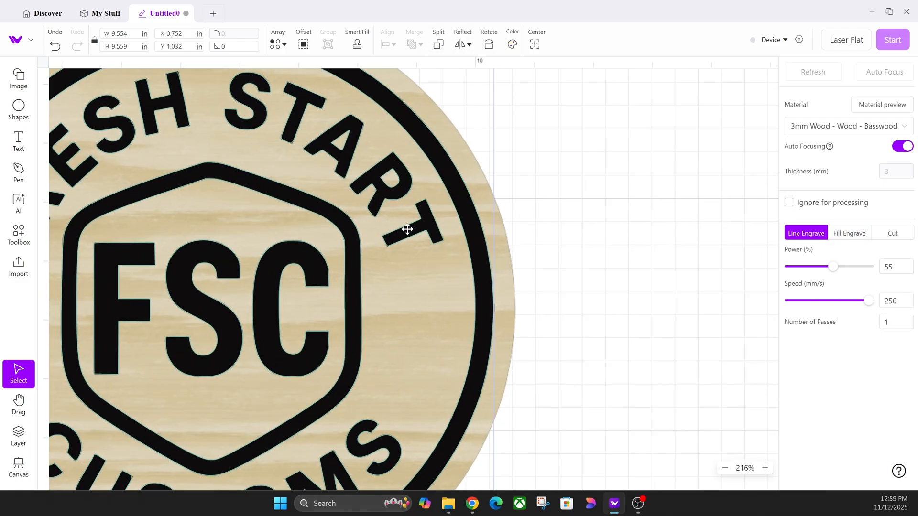
{"action": "scroll", "scroll_direction": "down", "scroll_amount": 3}
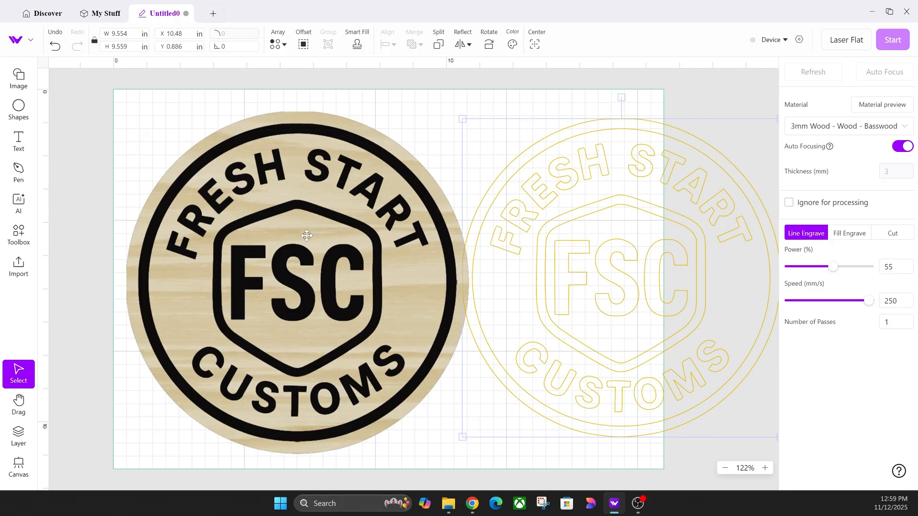
{"action": "mouse_move", "coordinate": [266, 261]}
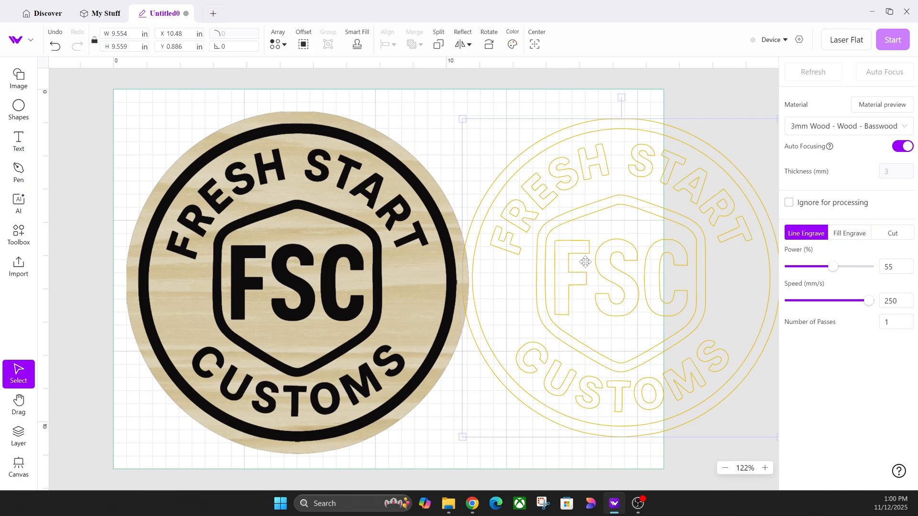
{"action": "mouse_move", "coordinate": [858, 240]}
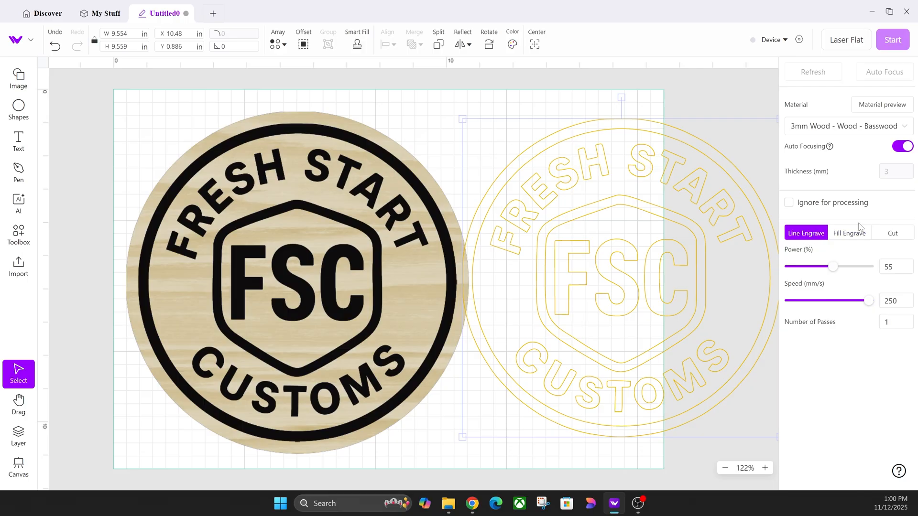
- Set the traced logo to Fill Engrave after briefly trying Cut, then remove the original image
{"action": "left_click", "coordinate": [848, 233]}
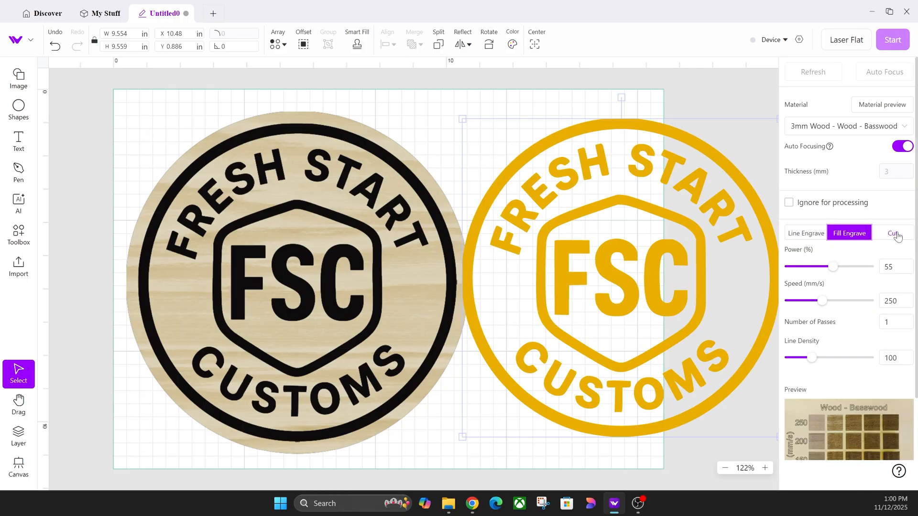
{"action": "left_click", "coordinate": [892, 233]}
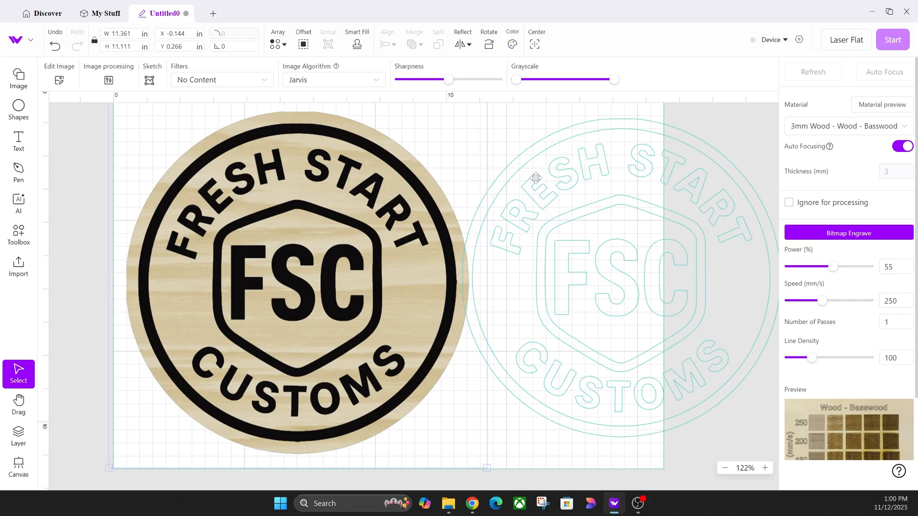
{"action": "mouse_move", "coordinate": [527, 282]}
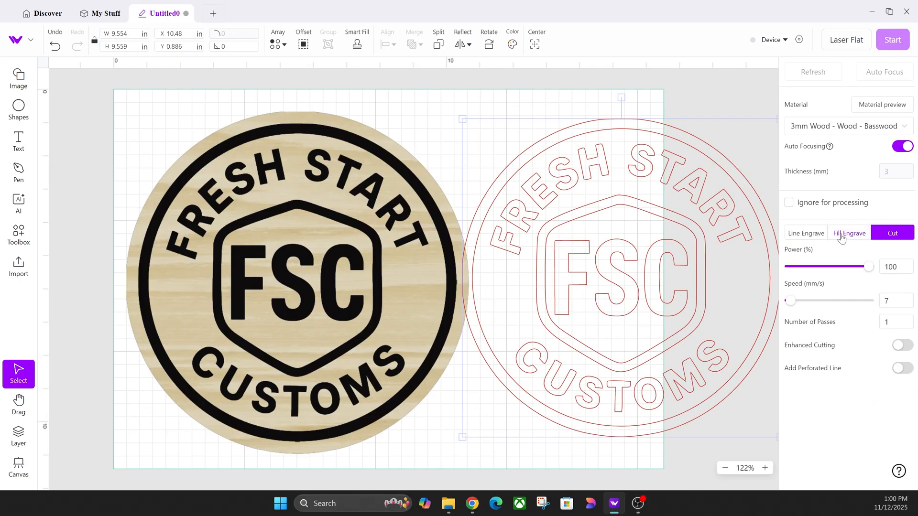
{"action": "left_click", "coordinate": [848, 233]}
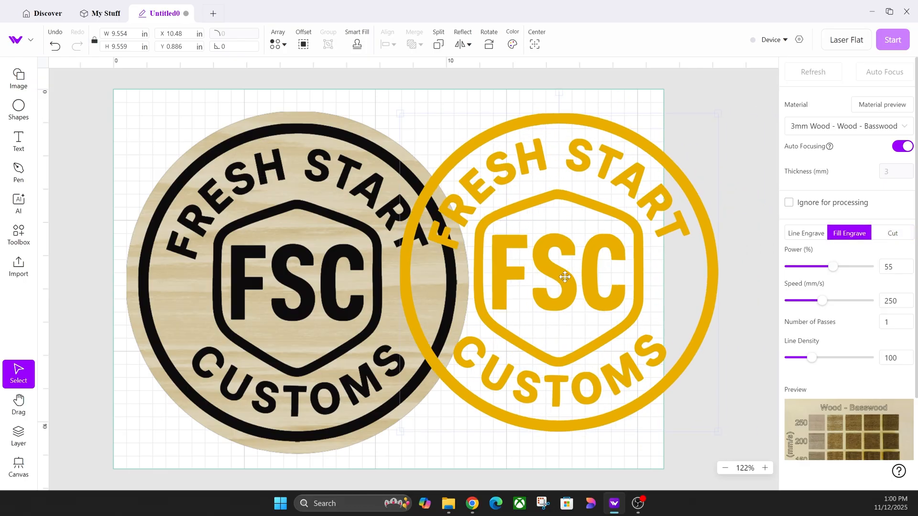
{"action": "left_click_drag", "start_coordinate": [565, 277], "coordinate": [502, 317]}
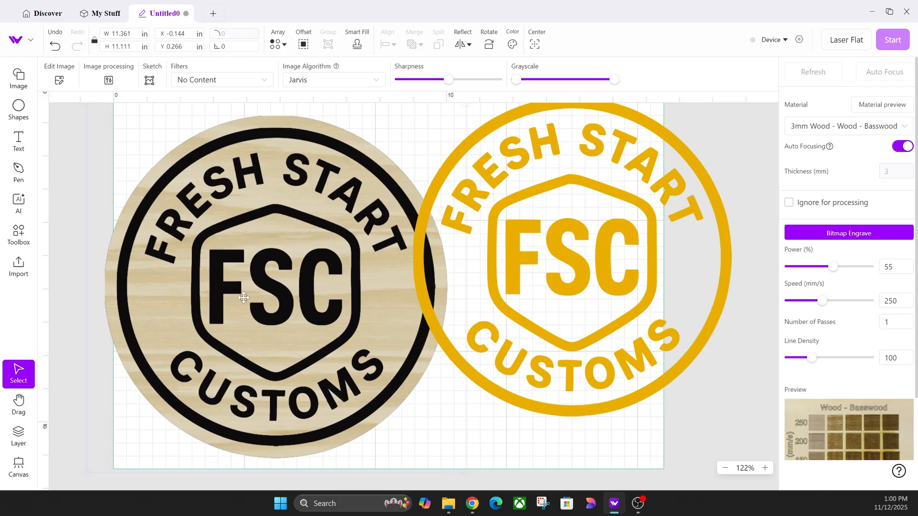
{"action": "left_click_drag", "start_coordinate": [243, 295], "coordinate": [219, 284]}
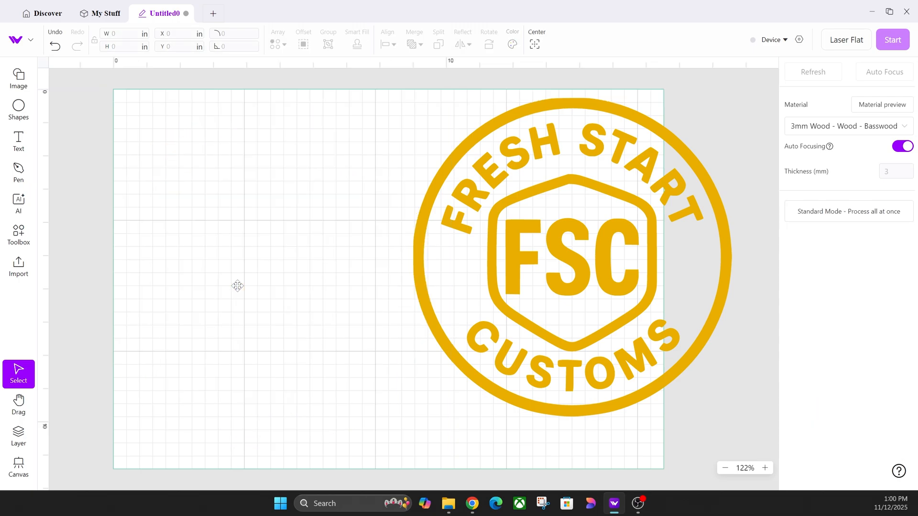
- Select the yellow vector logo and drag it to the canvas's top-left corner
{"action": "left_click", "coordinate": [562, 257]}
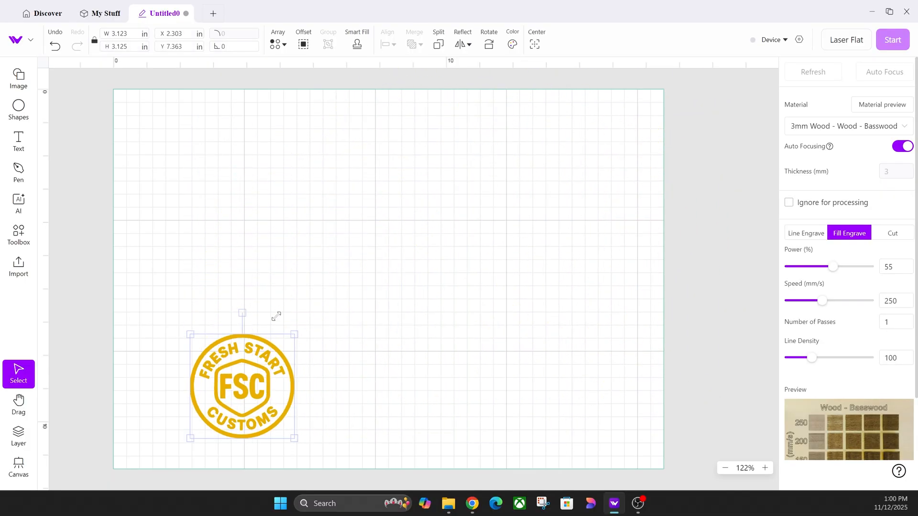
{"action": "left_click_drag", "start_coordinate": [242, 385], "coordinate": [177, 149]}
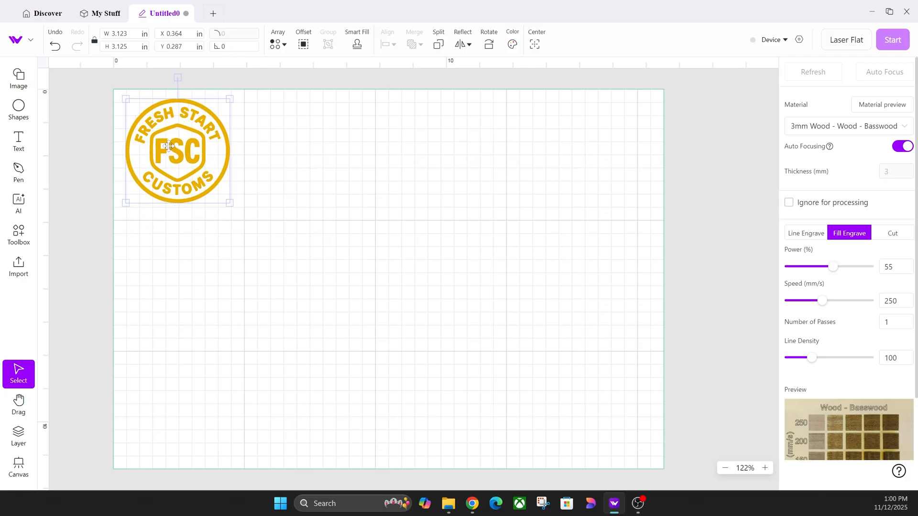
{"action": "mouse_move", "coordinate": [599, 99]}
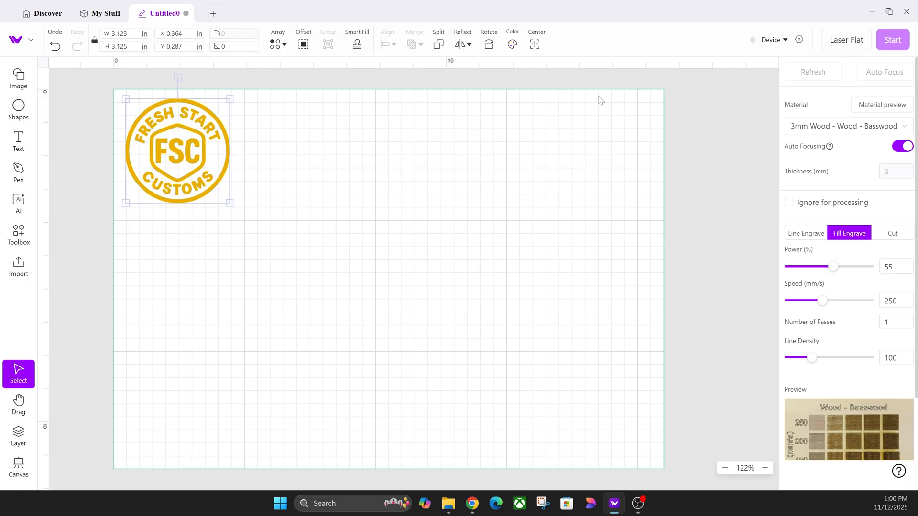
{"action": "mouse_move", "coordinate": [598, 95]}
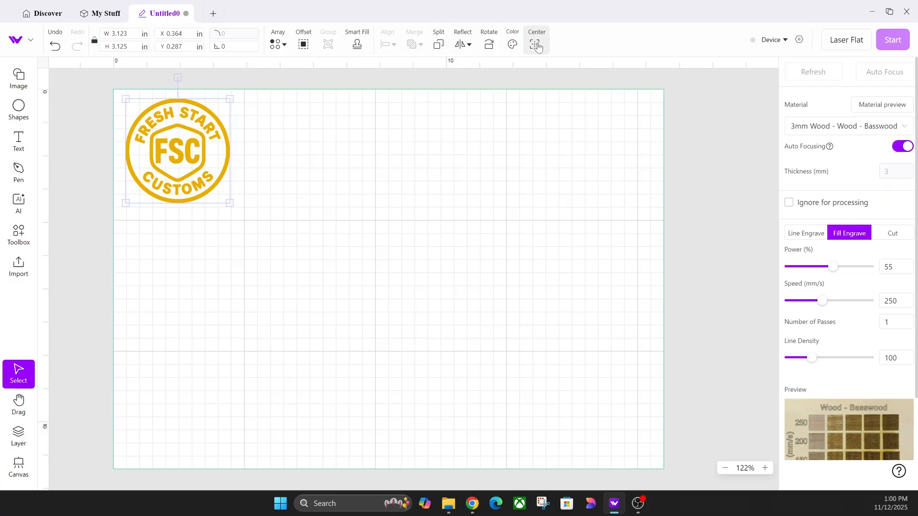
- Center the 3.1-inch yellow FSC logo on the canvas
{"action": "left_click", "coordinate": [535, 44]}
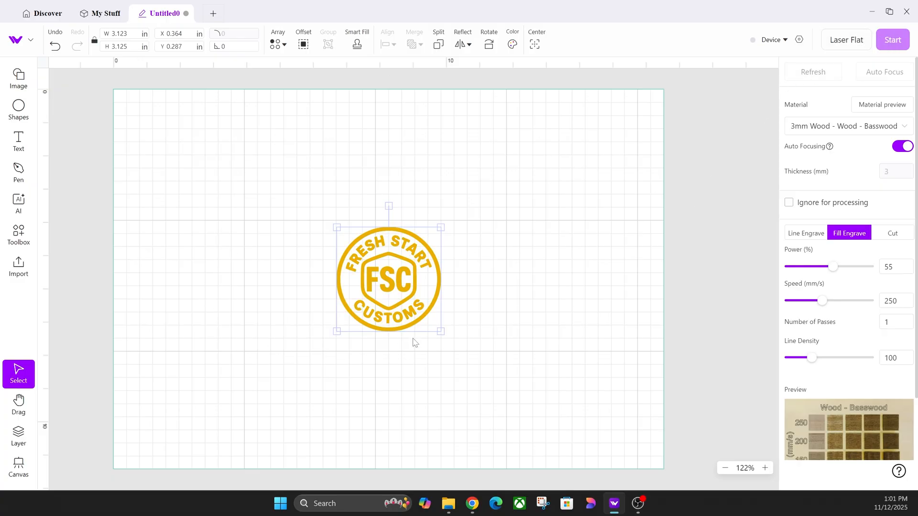
{"action": "mouse_move", "coordinate": [583, 217]}
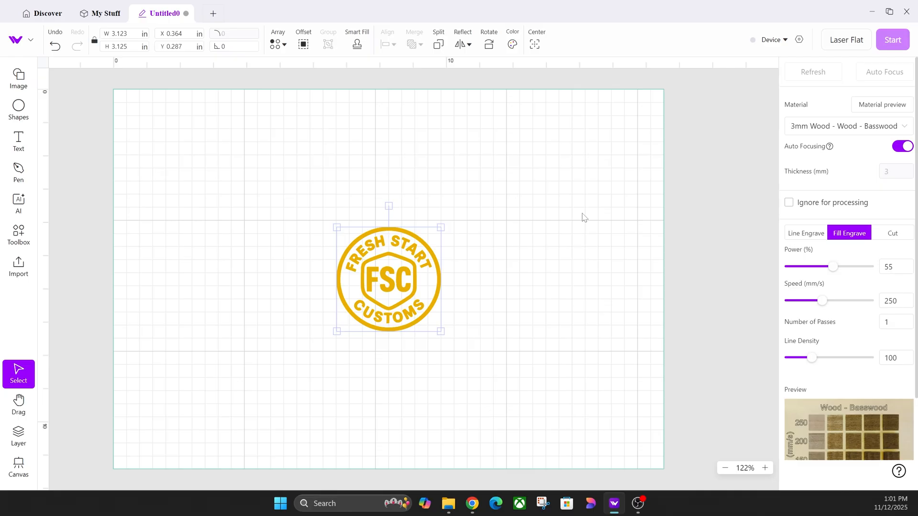
{"action": "mouse_move", "coordinate": [95, 317]}
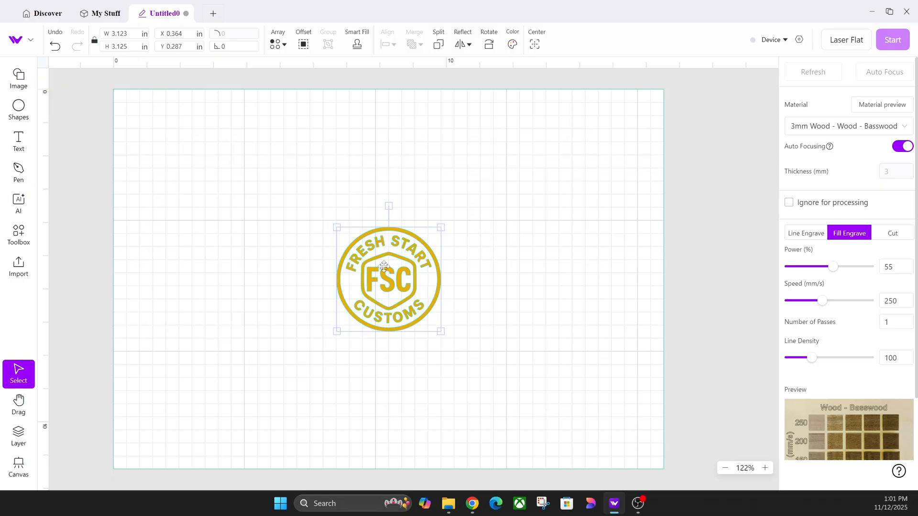
- Move the logo around, center it, and scale it to about 5.59 in square
{"action": "left_click_drag", "start_coordinate": [388, 278], "coordinate": [594, 158]}
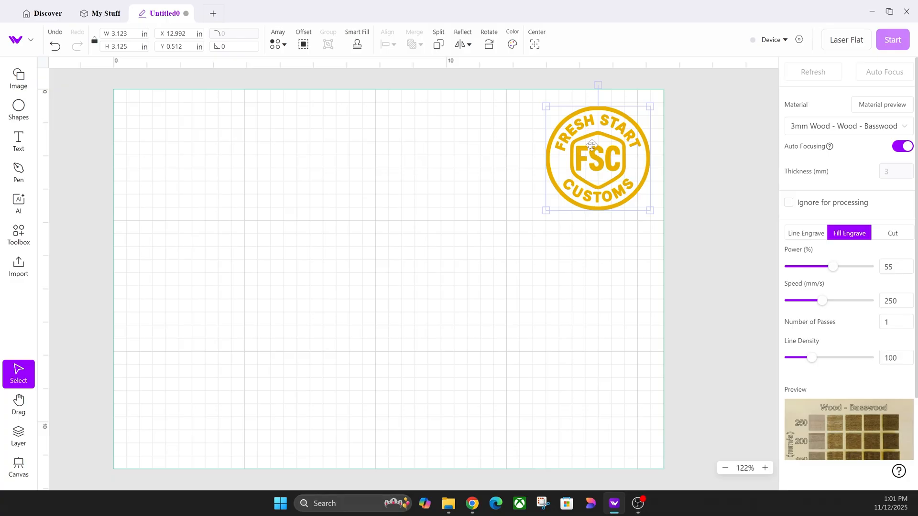
{"action": "left_click_drag", "start_coordinate": [597, 158], "coordinate": [388, 278]}
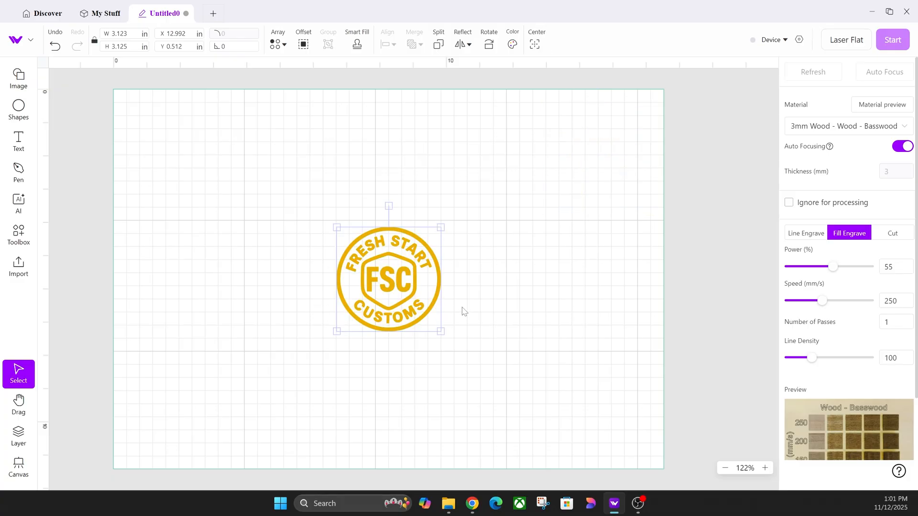
{"action": "mouse_move", "coordinate": [533, 289]}
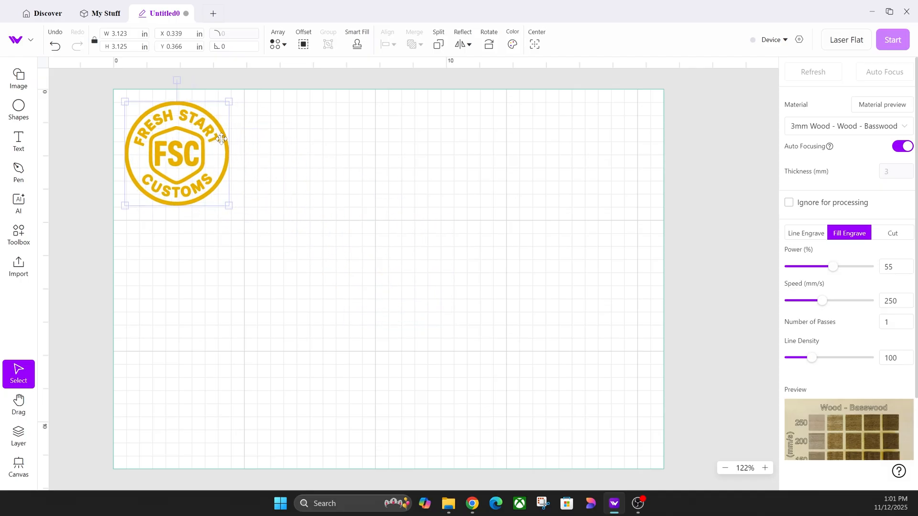
{"action": "mouse_move", "coordinate": [238, 187]}
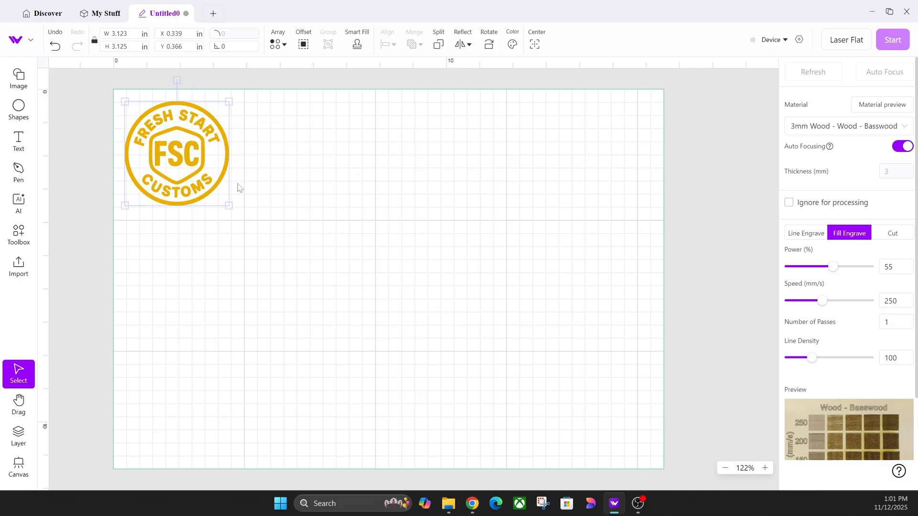
{"action": "mouse_move", "coordinate": [245, 178]}
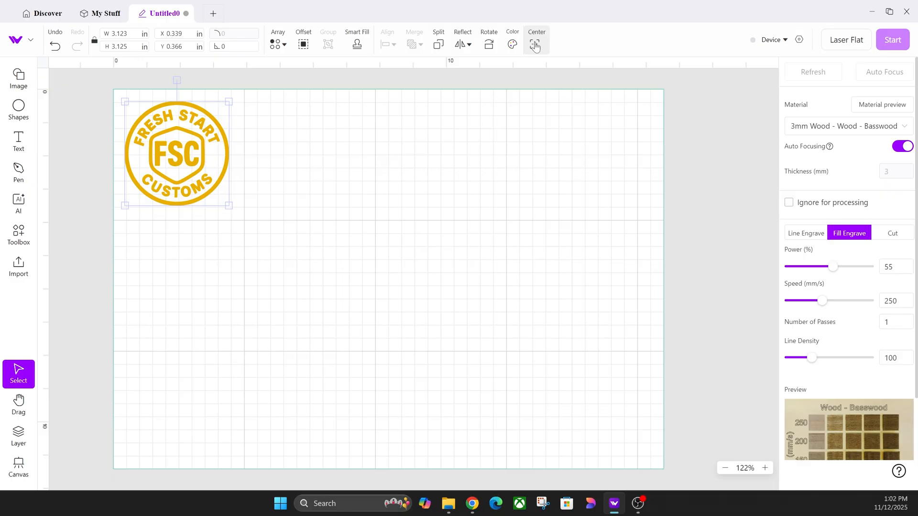
{"action": "left_click", "coordinate": [534, 43]}
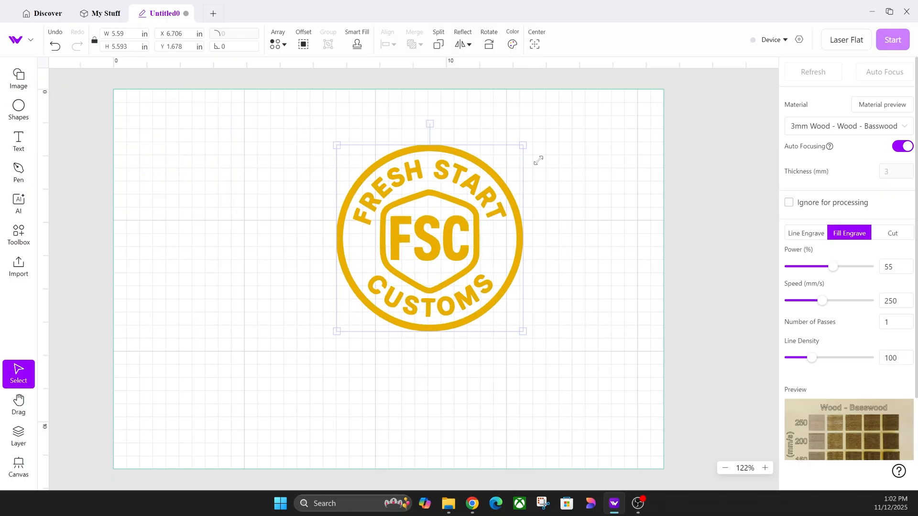
{"action": "left_click_drag", "start_coordinate": [427, 238], "coordinate": [388, 279]}
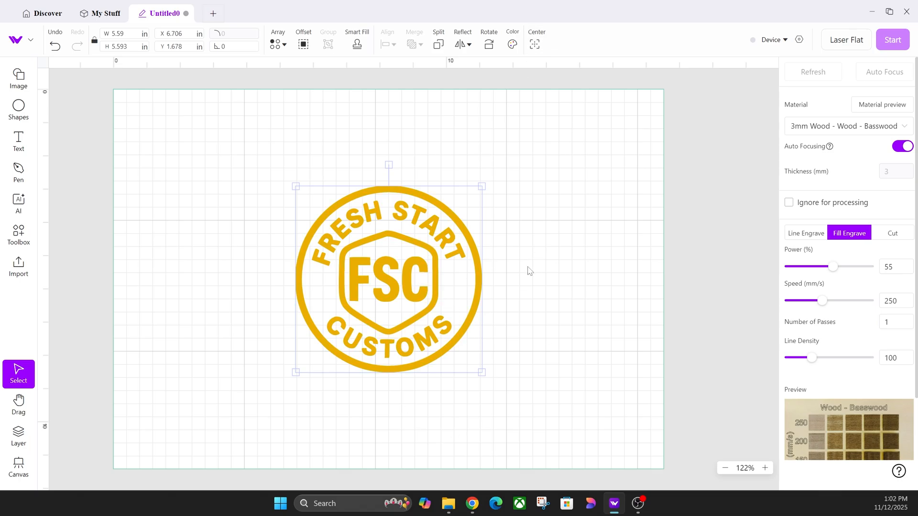
{"action": "mouse_move", "coordinate": [530, 274]}
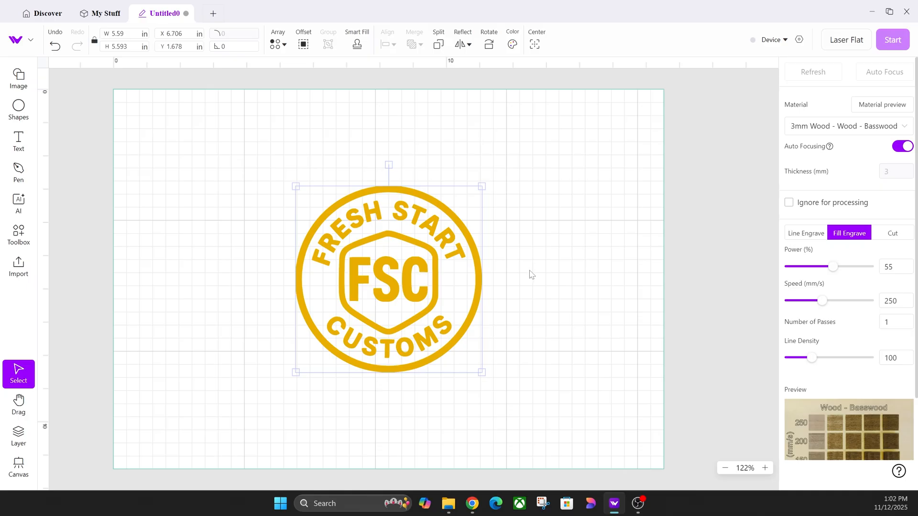
{"action": "mouse_move", "coordinate": [540, 285]}
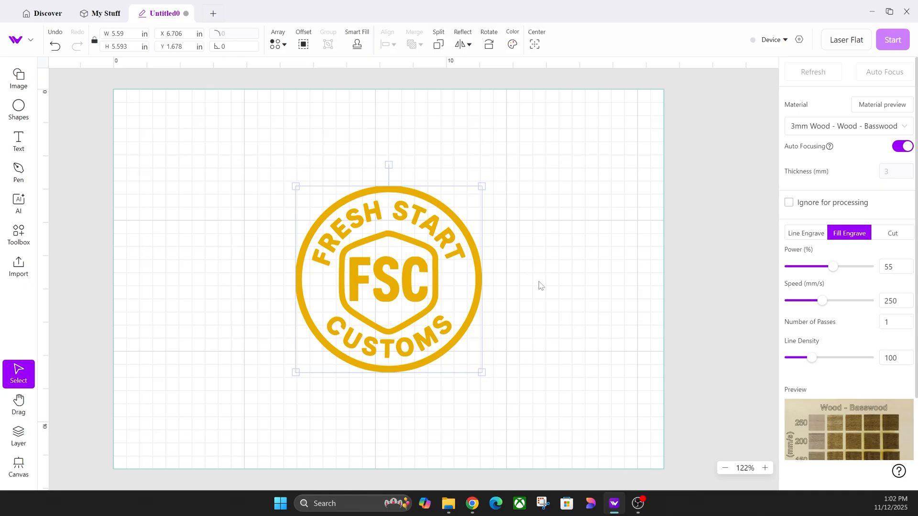
{"action": "mouse_move", "coordinate": [574, 268]}
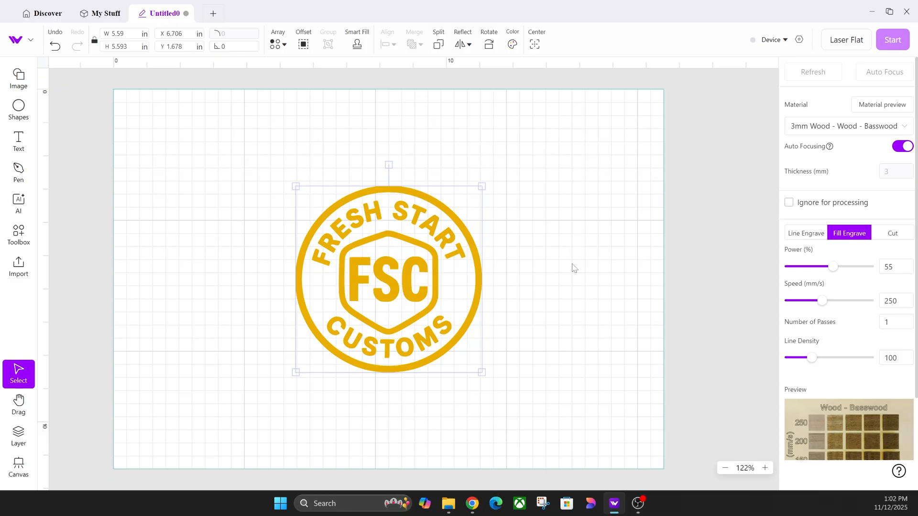
{"action": "mouse_move", "coordinate": [596, 266]}
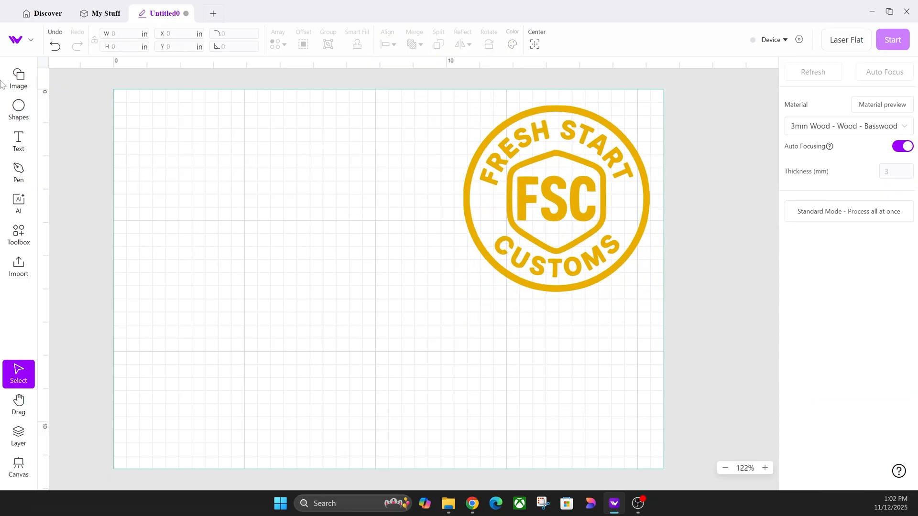
- Draw a rectangle and an overlapping circle to the left of the logo
{"action": "left_click", "coordinate": [18, 110]}
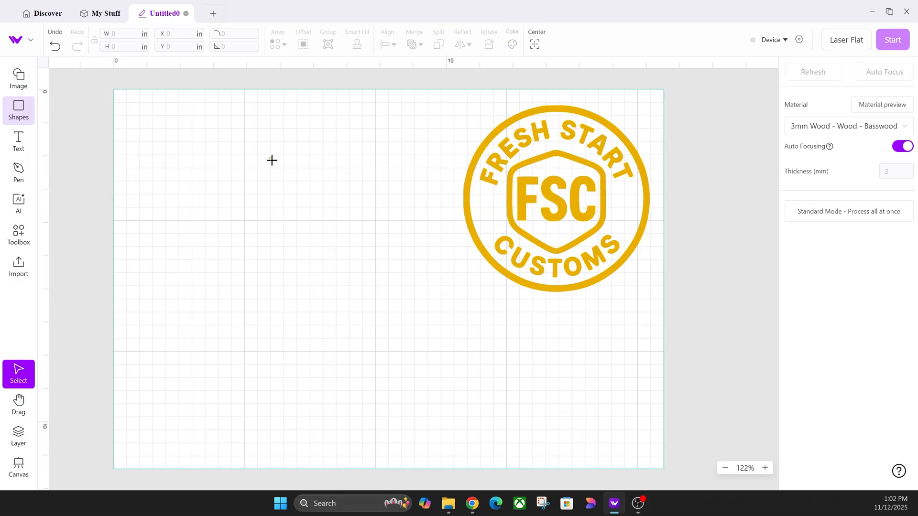
{"action": "left_click", "coordinate": [18, 110]}
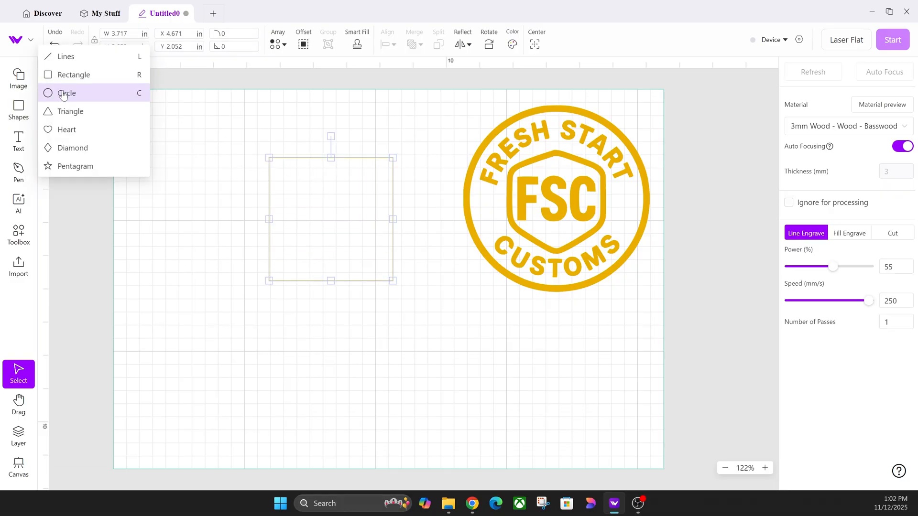
{"action": "left_click", "coordinate": [67, 94]}
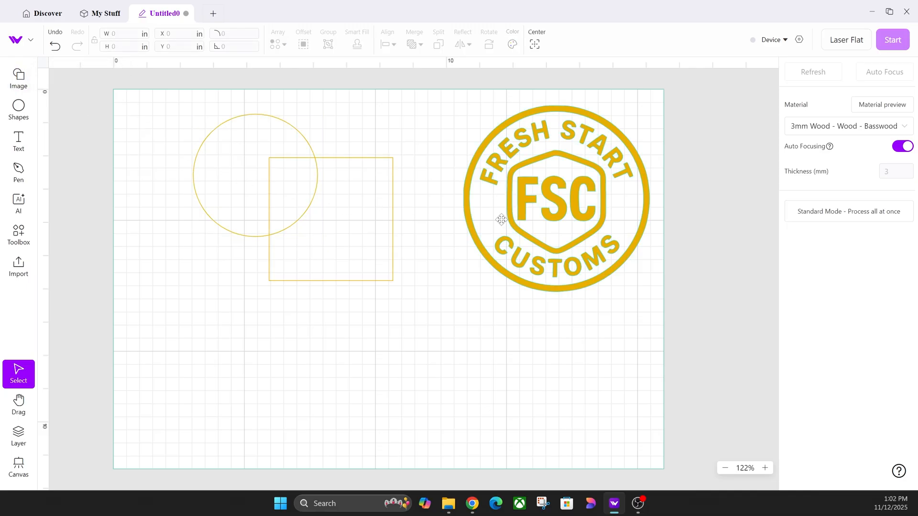
{"action": "left_click", "coordinate": [799, 40]}
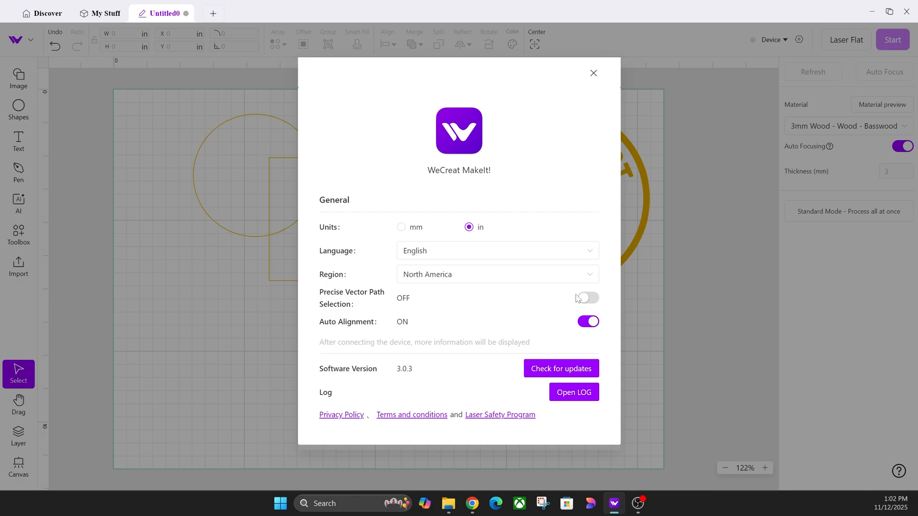
{"action": "mouse_move", "coordinate": [572, 313]}
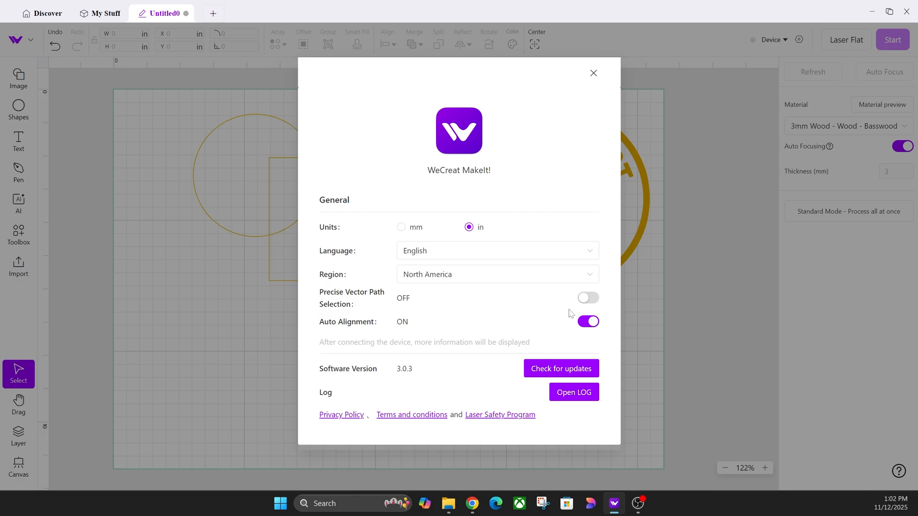
{"action": "mouse_move", "coordinate": [568, 304]}
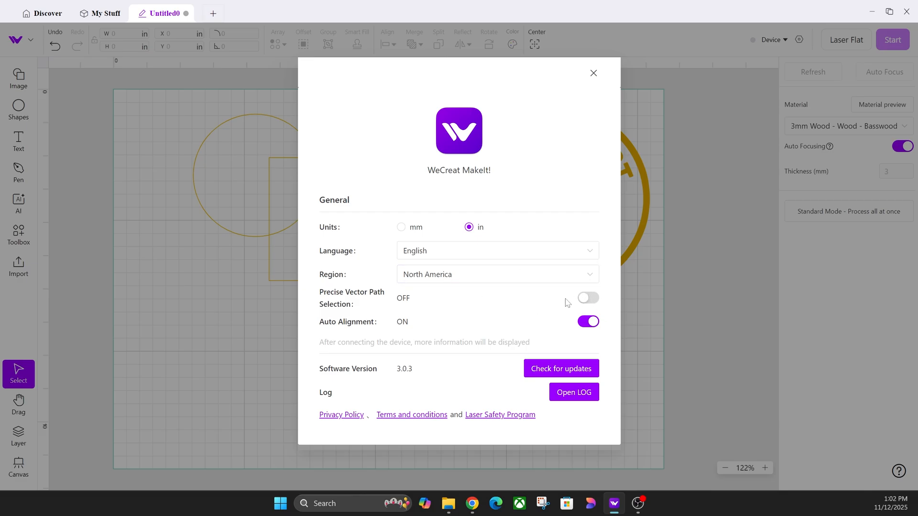
{"action": "mouse_move", "coordinate": [562, 308]}
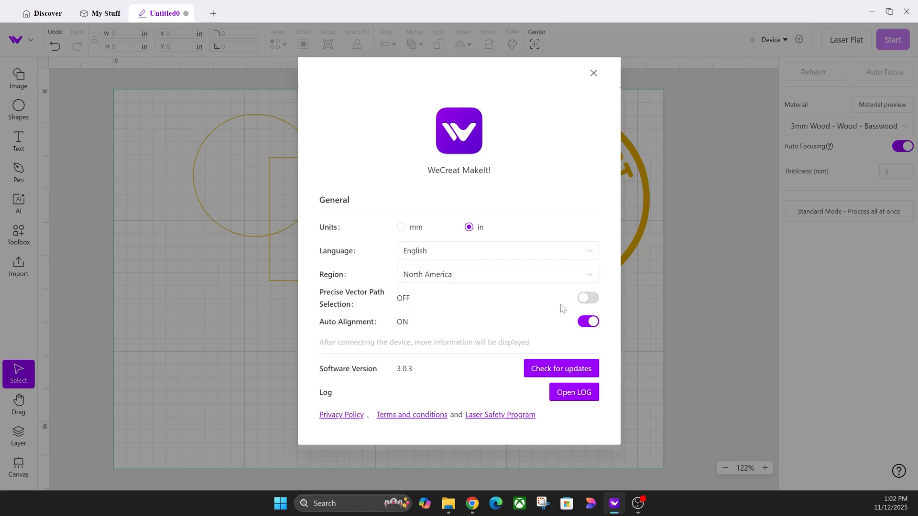
{"action": "mouse_move", "coordinate": [577, 300]}
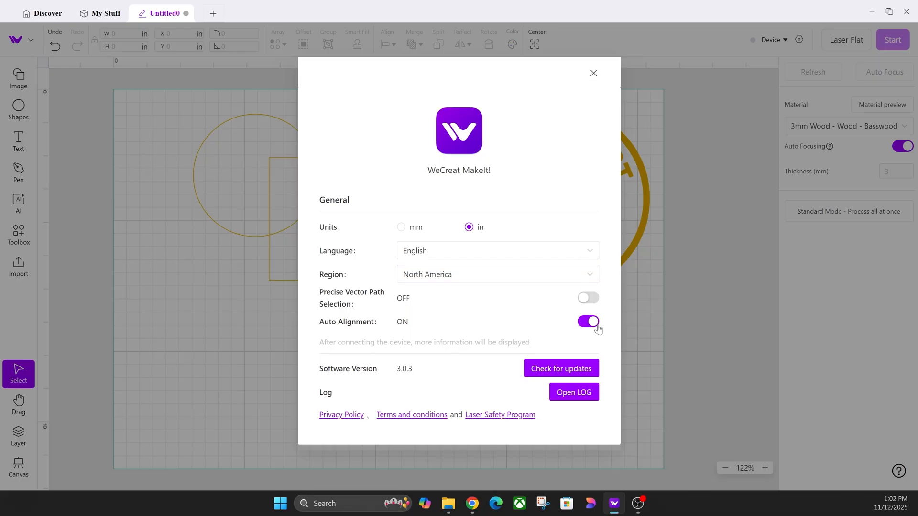
{"action": "mouse_move", "coordinate": [601, 111]}
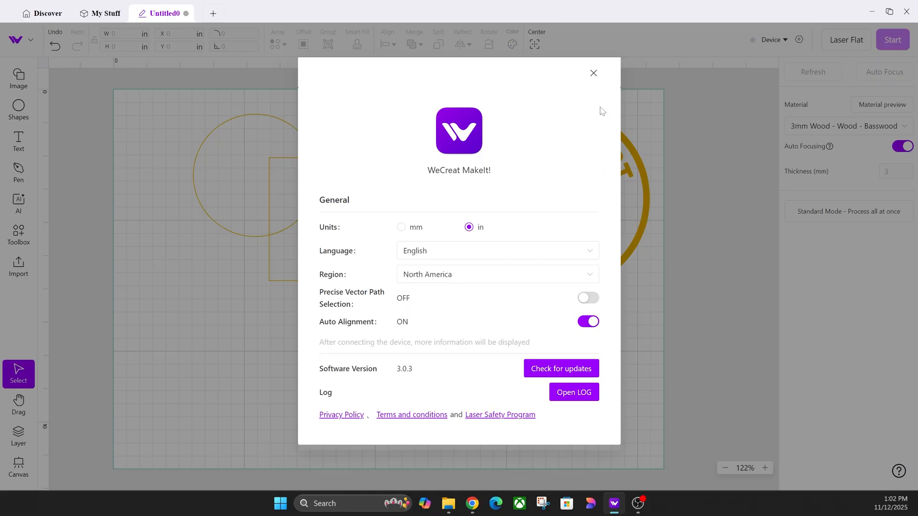
- Close the general settings with Precise Vector Path Selection still off
{"action": "left_click", "coordinate": [593, 72]}
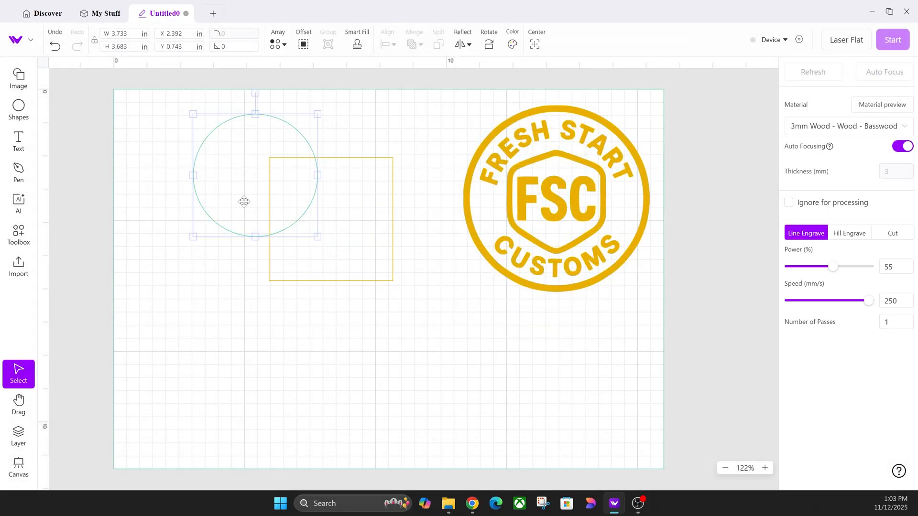
{"action": "mouse_move", "coordinate": [275, 155]}
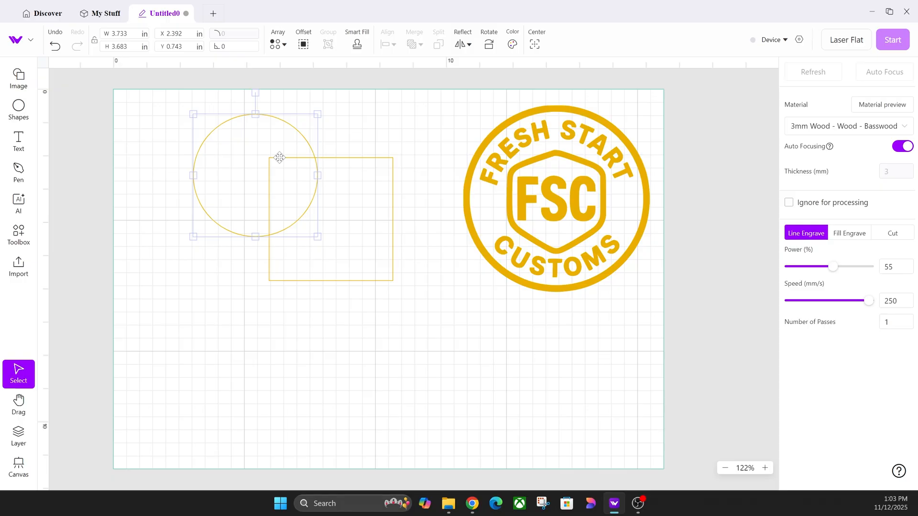
{"action": "mouse_move", "coordinate": [265, 204]}
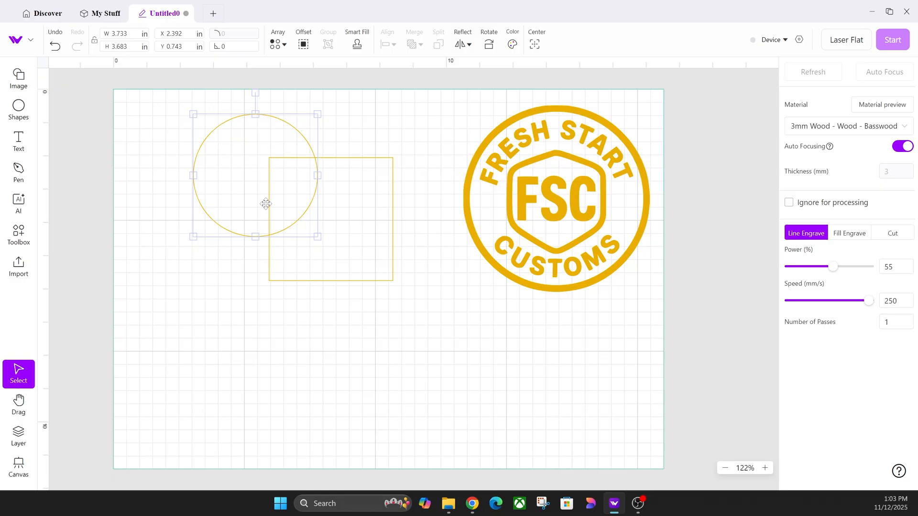
- Reposition the circle over the square's top-left corner with several small drags
{"action": "left_click_drag", "start_coordinate": [266, 204], "coordinate": [297, 160]}
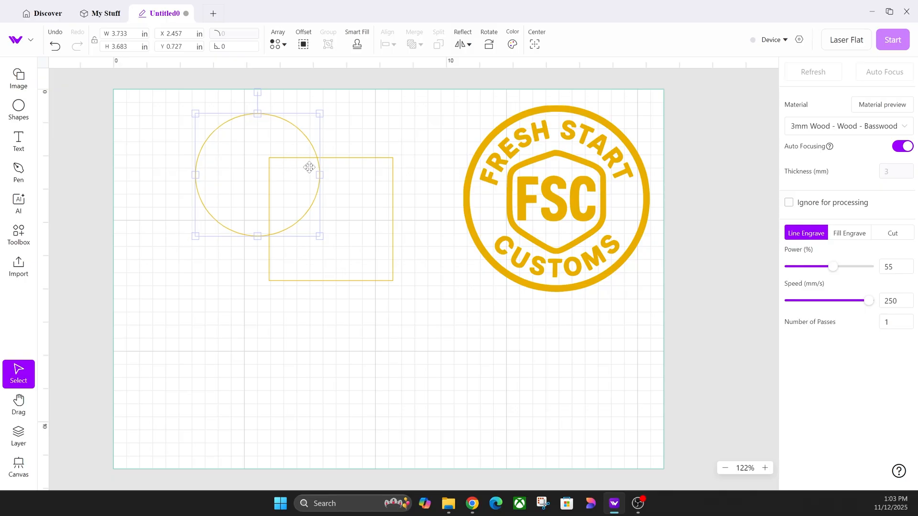
{"action": "left_click_drag", "start_coordinate": [309, 169], "coordinate": [279, 171]}
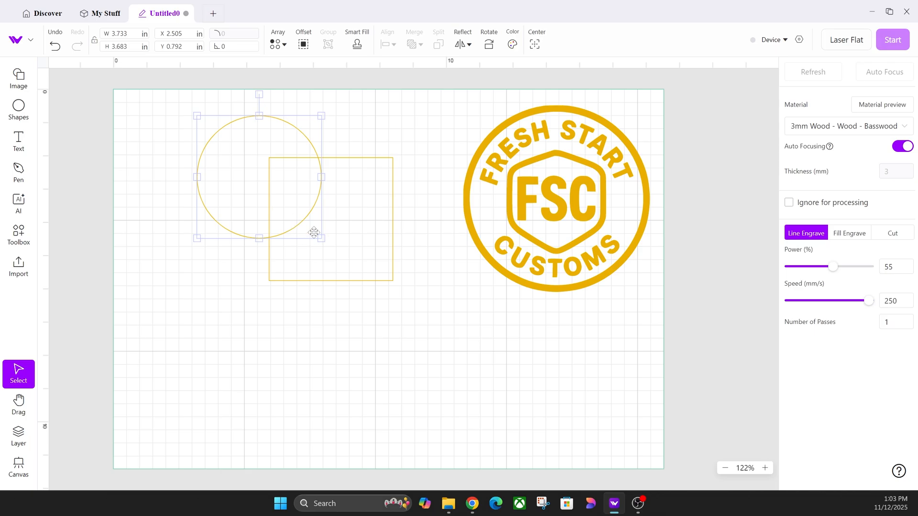
{"action": "left_click_drag", "start_coordinate": [313, 231], "coordinate": [350, 219]}
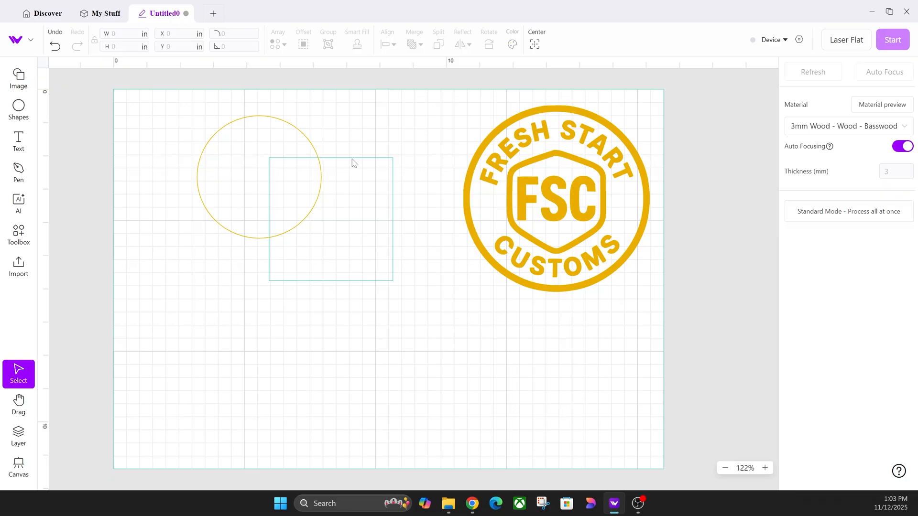
{"action": "left_click", "coordinate": [258, 176]}
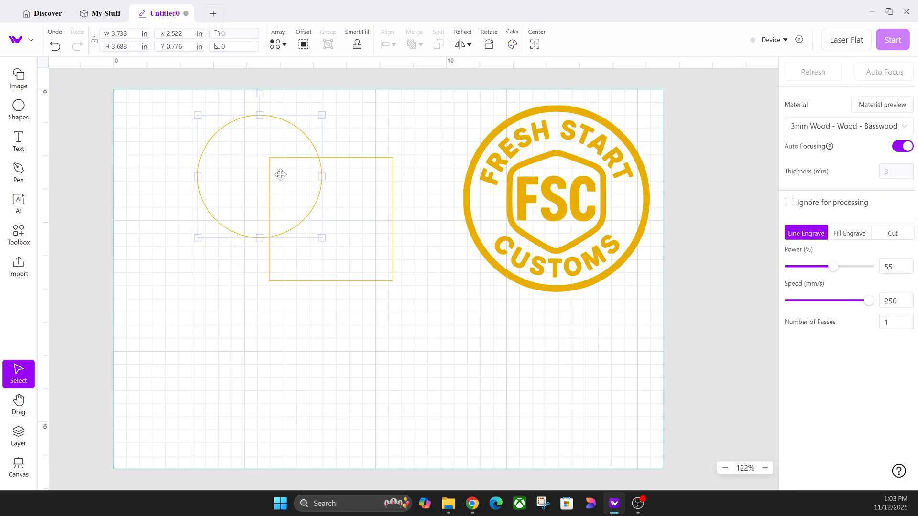
{"action": "left_click_drag", "start_coordinate": [281, 174], "coordinate": [295, 160]}
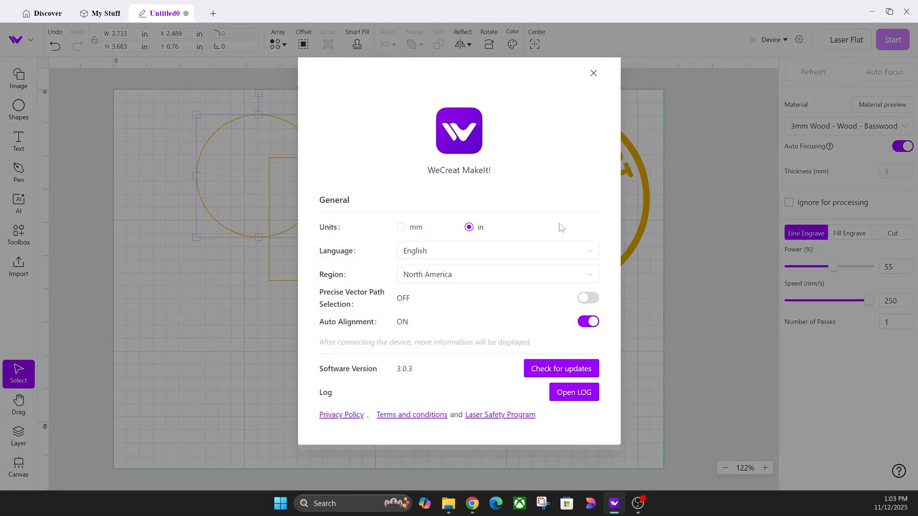
- Switch on Precise Vector Path Selection and close the settings dialog
{"action": "left_click", "coordinate": [588, 298]}
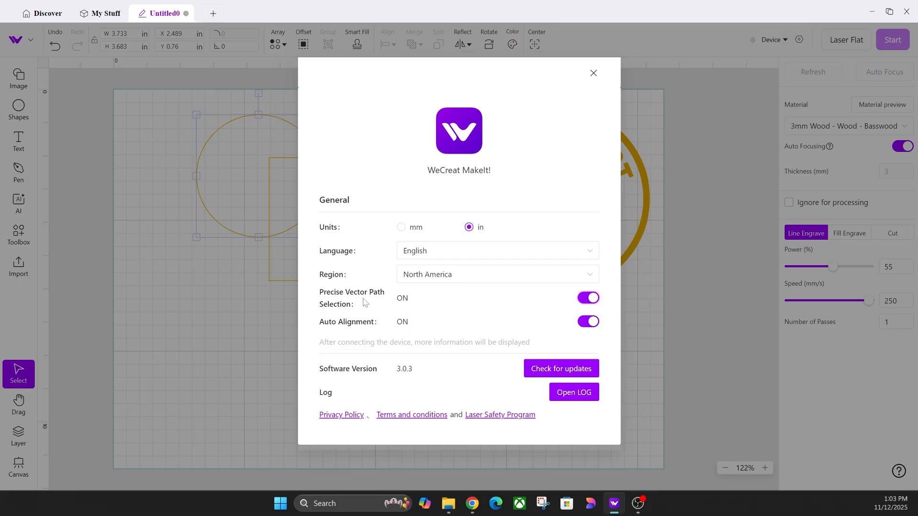
{"action": "left_click", "coordinate": [592, 72]}
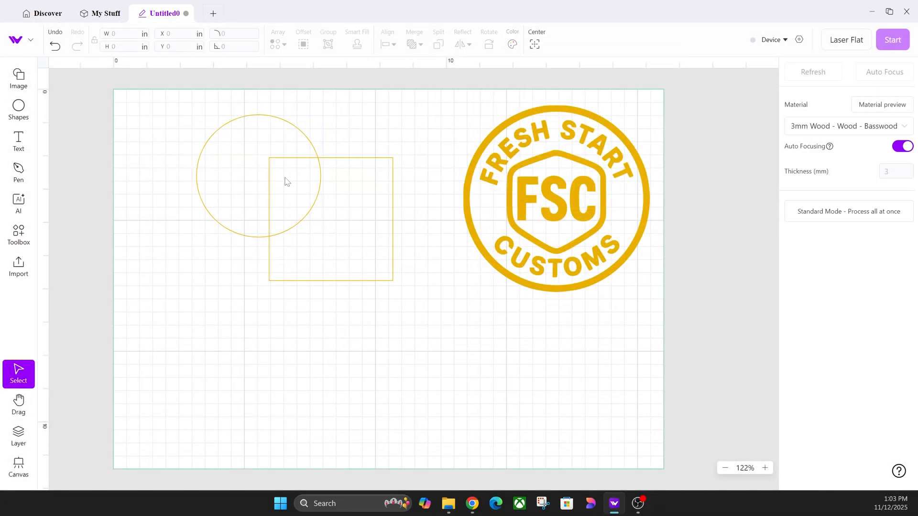
- Drag the circle to the lower left and back over the square's top-left corner
{"action": "left_click", "coordinate": [331, 220]}
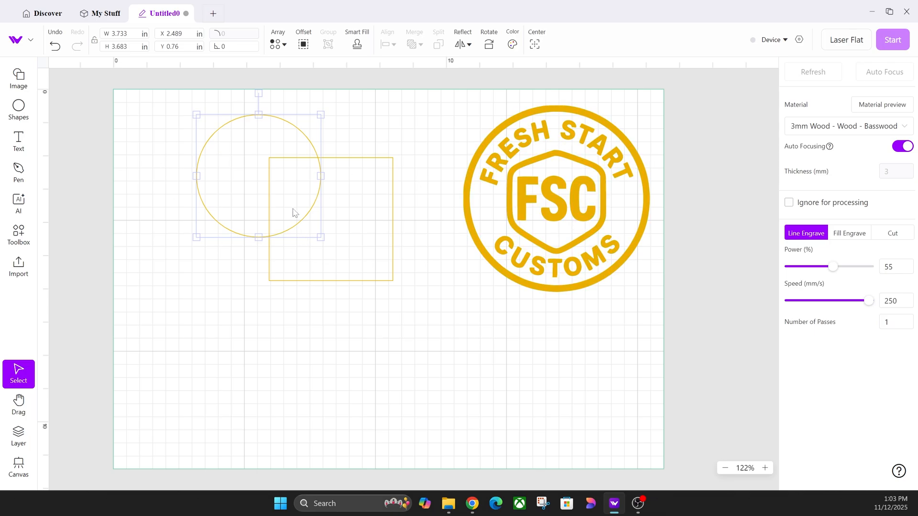
{"action": "mouse_move", "coordinate": [224, 170]}
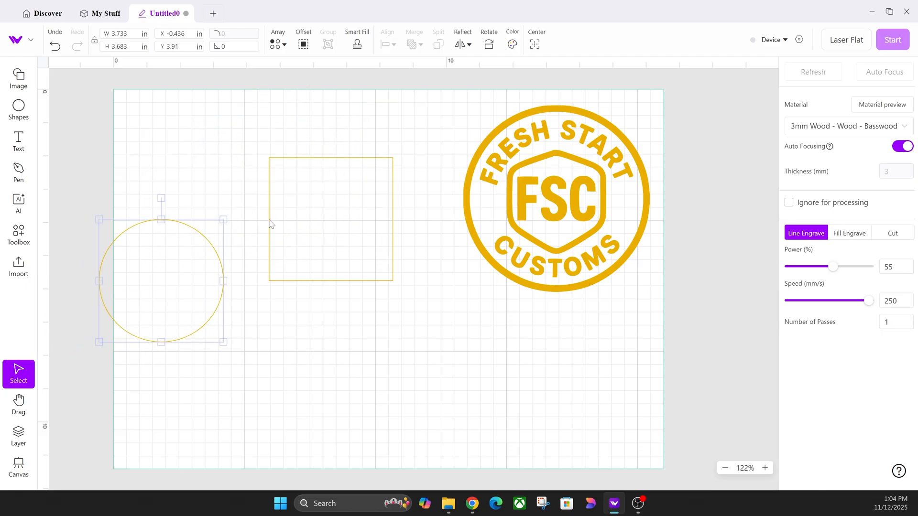
{"action": "left_click_drag", "start_coordinate": [162, 279], "coordinate": [218, 212]}
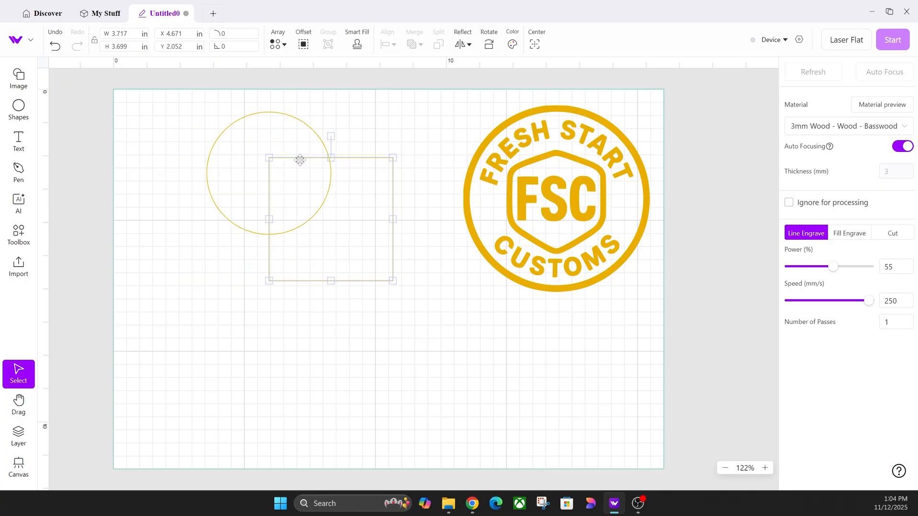
{"action": "mouse_move", "coordinate": [293, 204]}
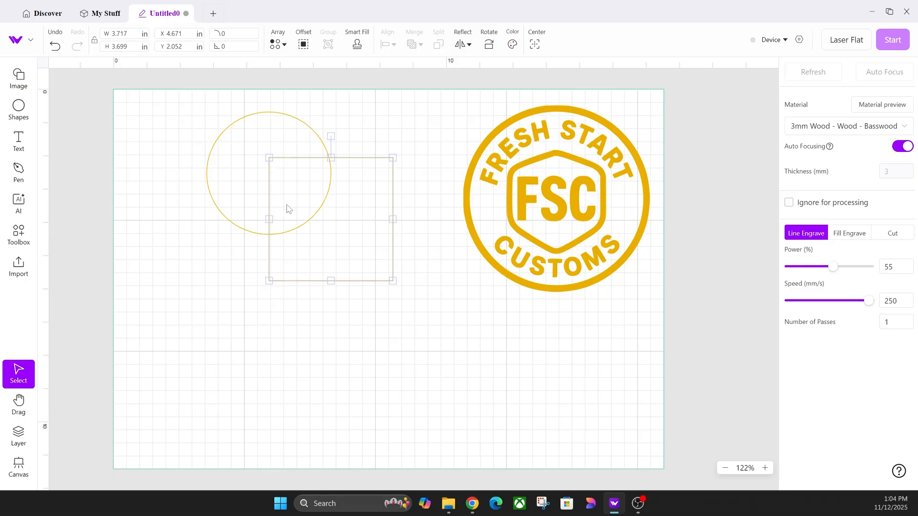
{"action": "mouse_move", "coordinate": [429, 284]}
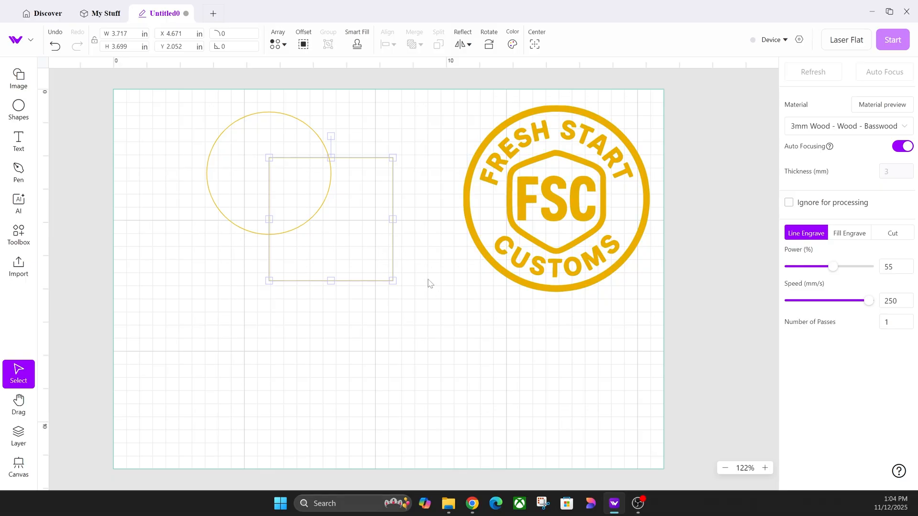
{"action": "mouse_move", "coordinate": [404, 277]}
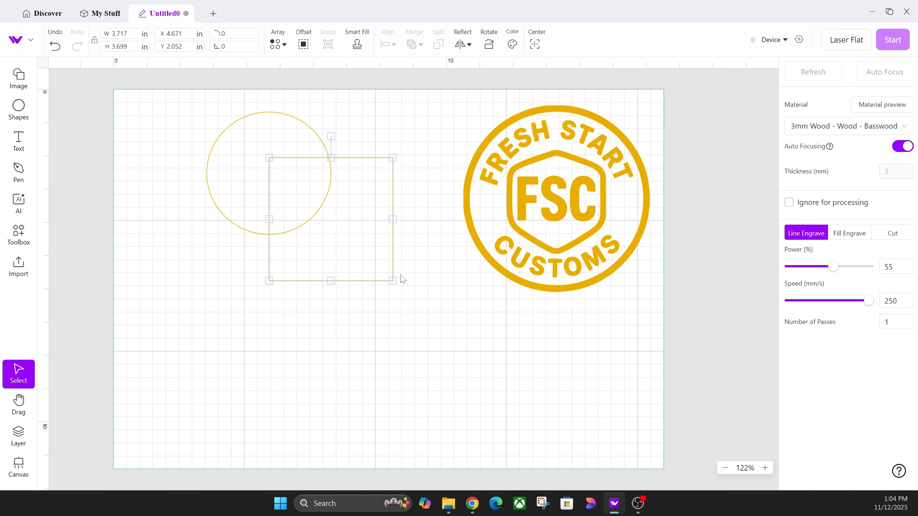
{"action": "mouse_move", "coordinate": [420, 279]}
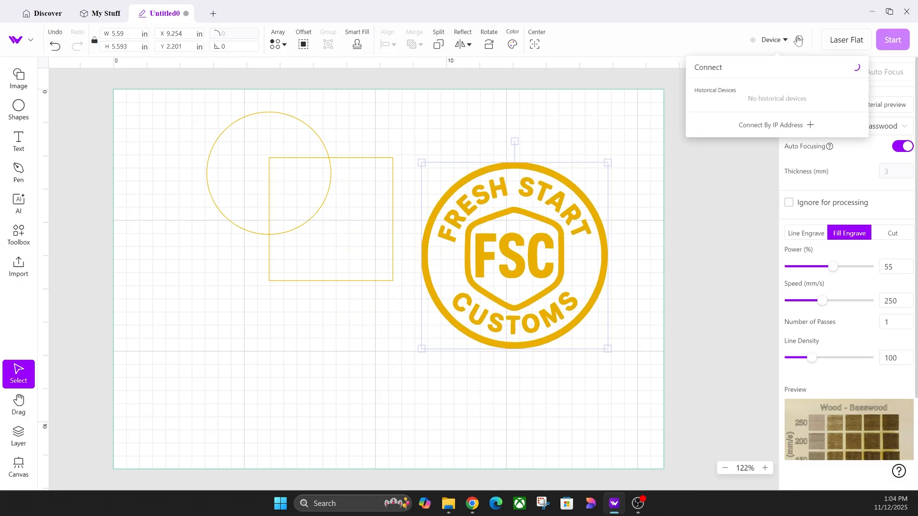
- Confirm in general settings that Precise Vector Path Selection remains on
{"action": "left_click", "coordinate": [797, 40]}
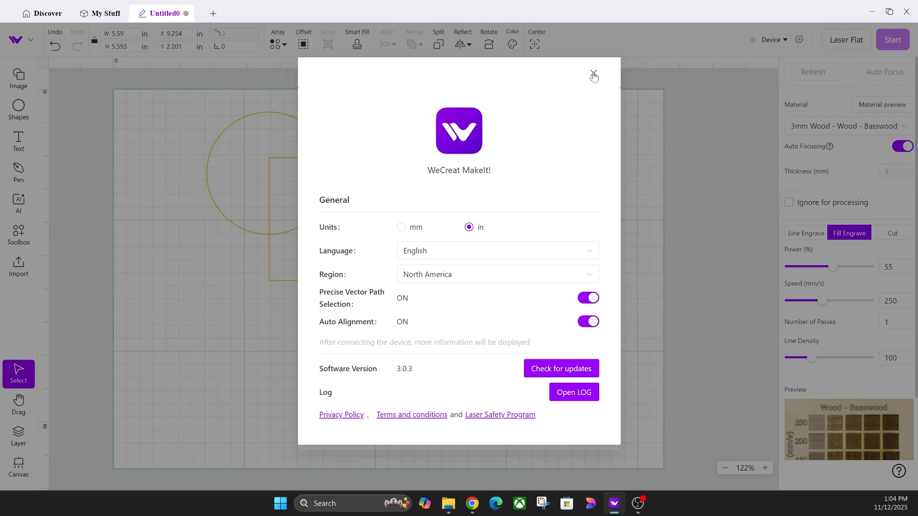
{"action": "left_click", "coordinate": [592, 75]}
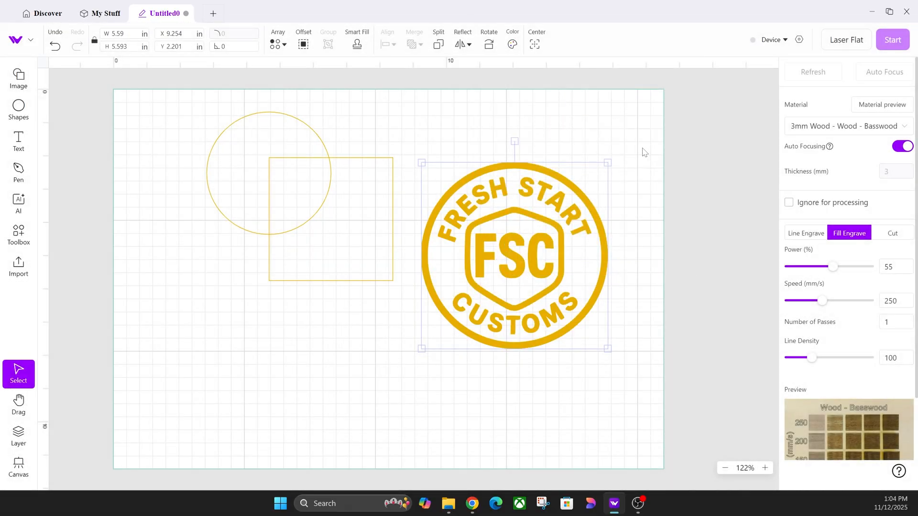